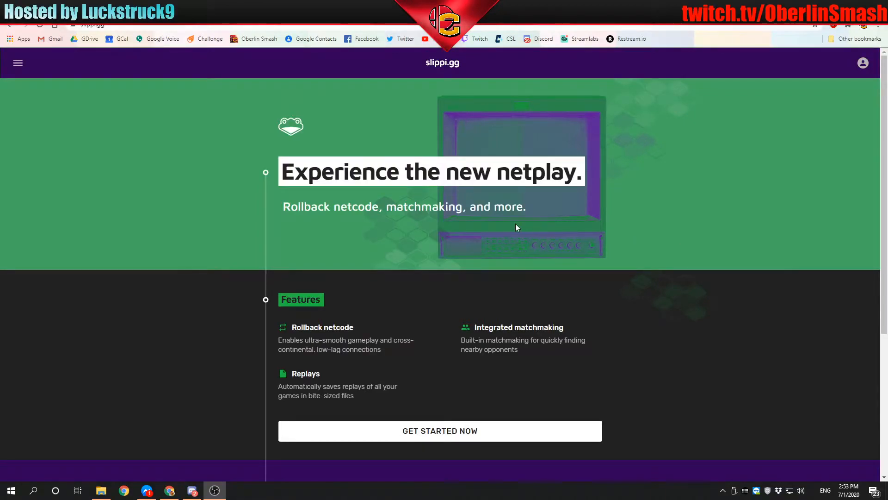
mouse_move(510, 226)
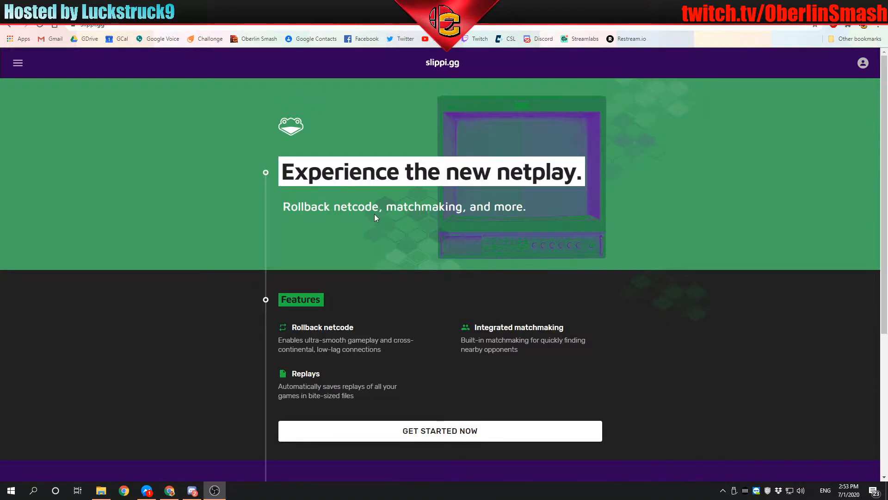
mouse_move(464, 223)
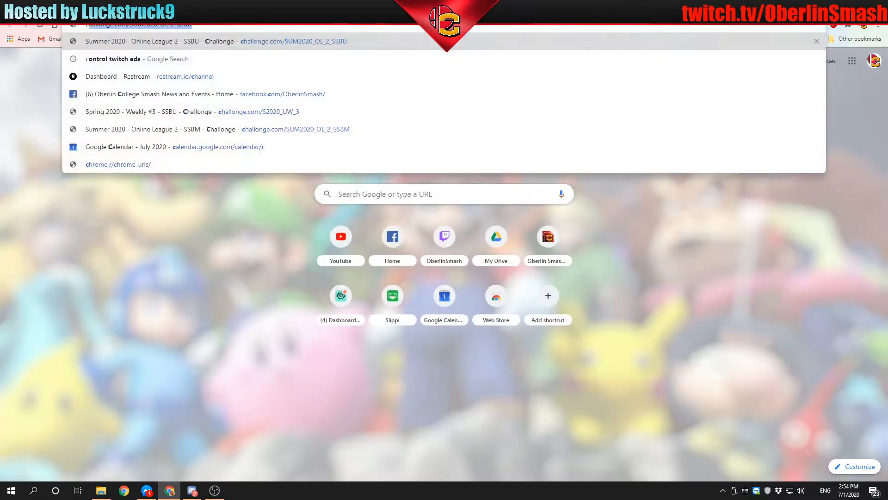
Reach the Netplay Getting Started guide on slippi.gg, checking Downloads briefly, scrolled to the controller driver section
type("cdromance.com/gamecube/super-smash-bros-melee-usa/")
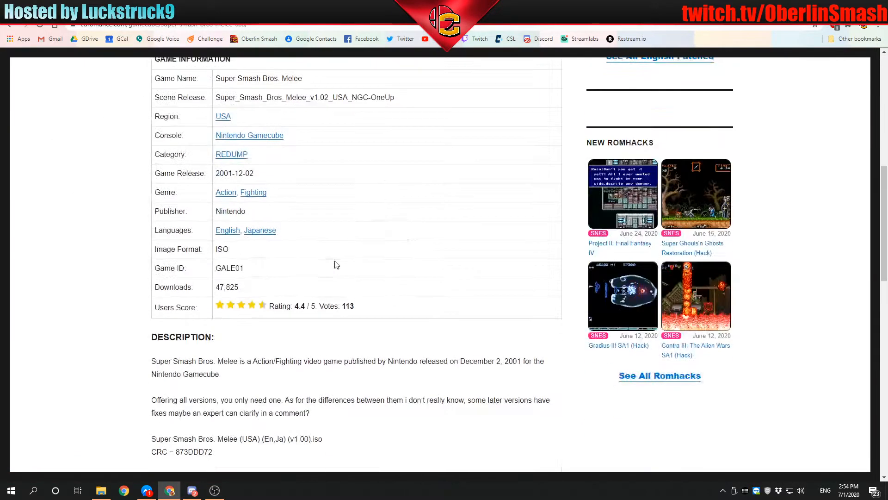
scroll("down", 3)
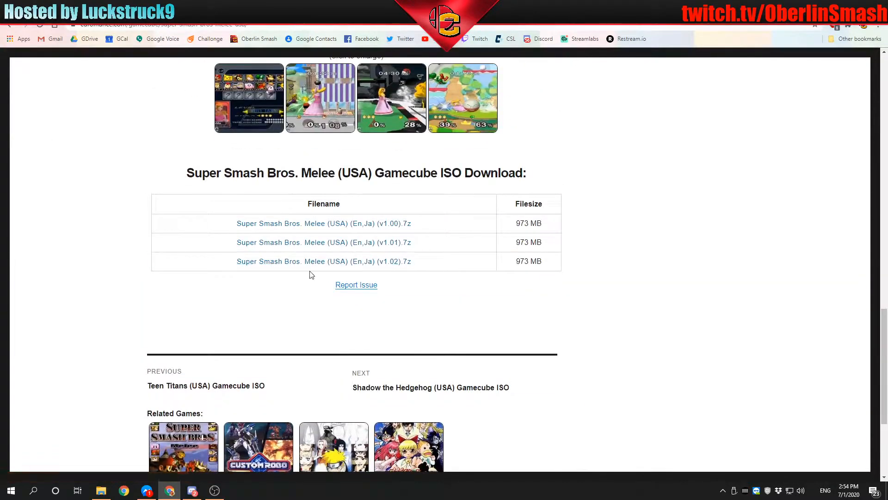
mouse_move(381, 271)
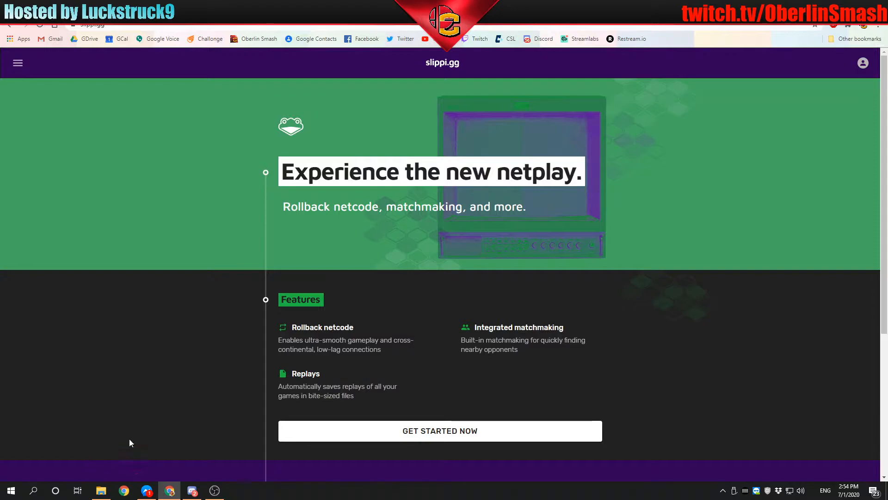
left_click(439, 430)
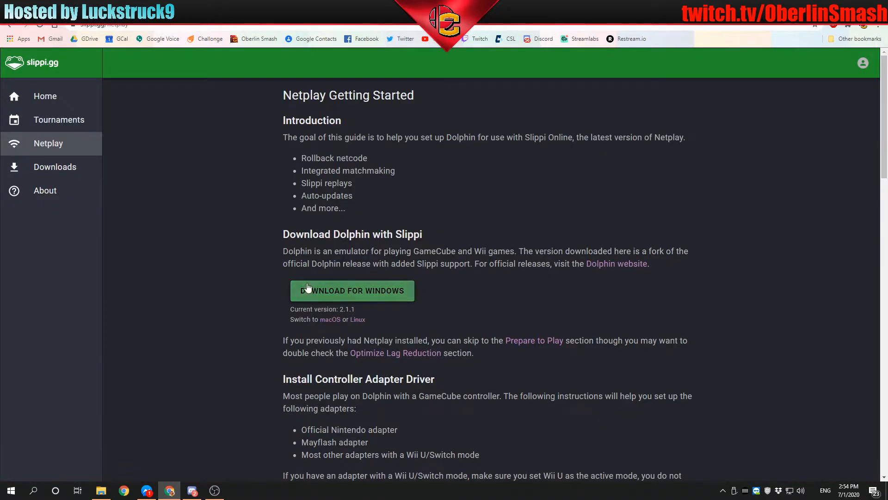
left_click(101, 490)
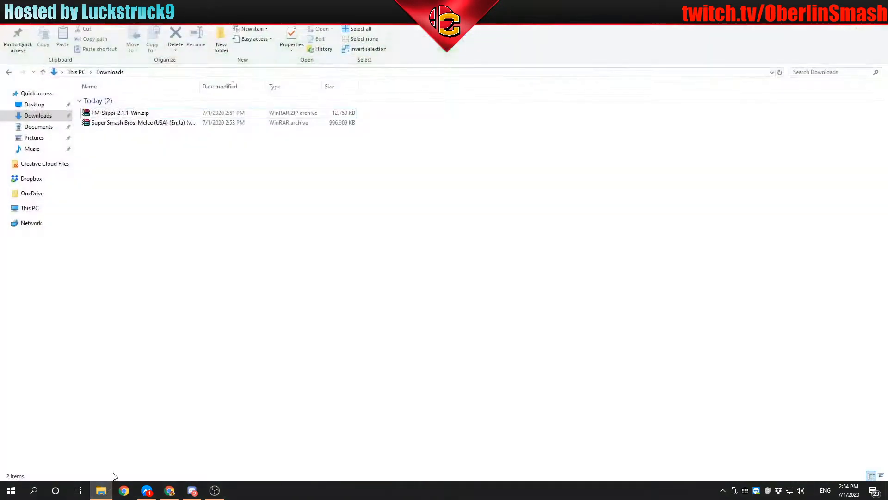
left_click(120, 112)
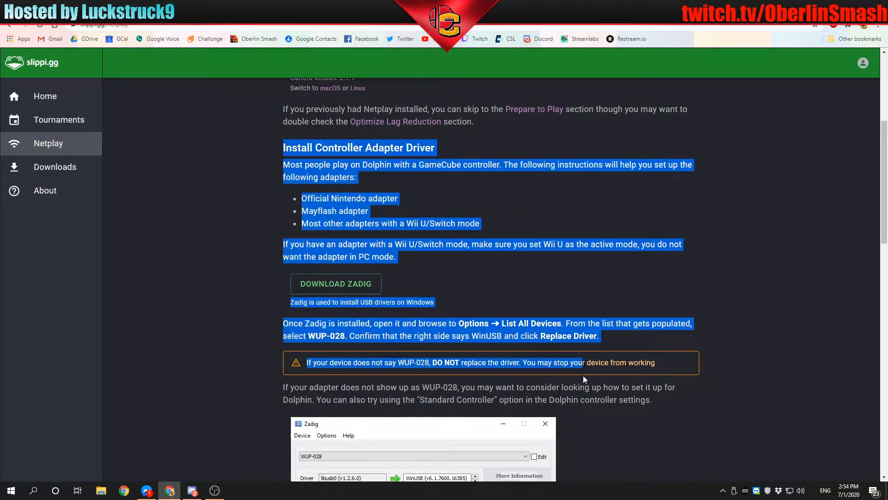
left_click(584, 380)
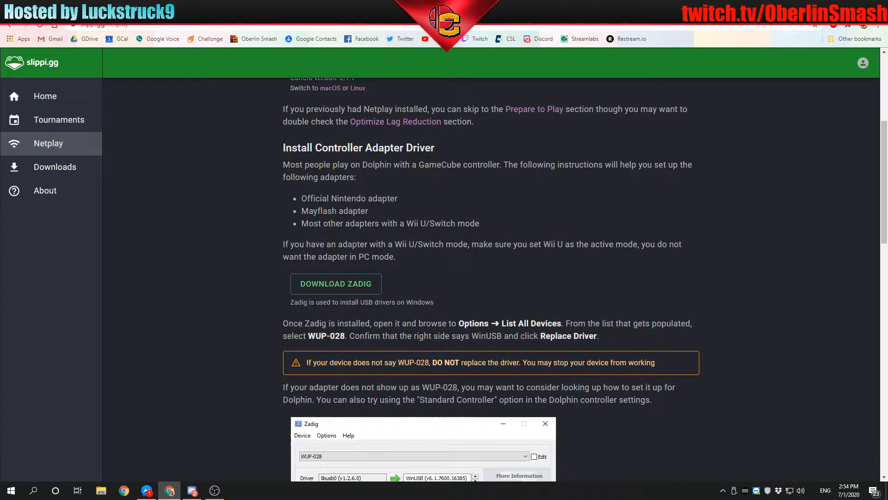
mouse_move(476, 315)
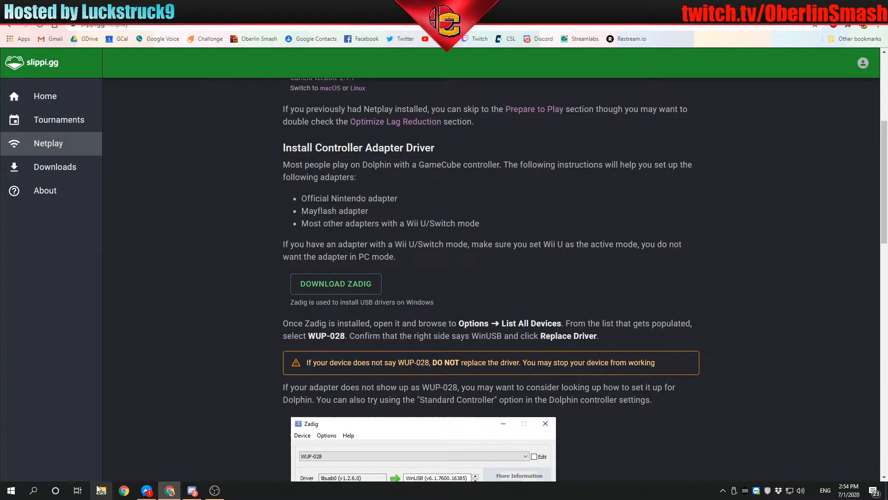
Extract FM-Slippi-2.1.1-Win.zip into its own folder in Downloads, dismissing the WinRAR license reminder
left_click(101, 490)
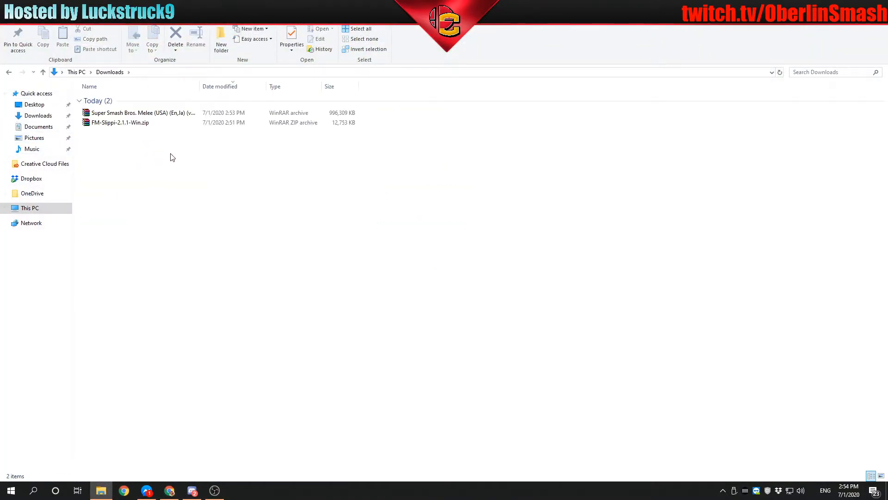
double_click(119, 122)
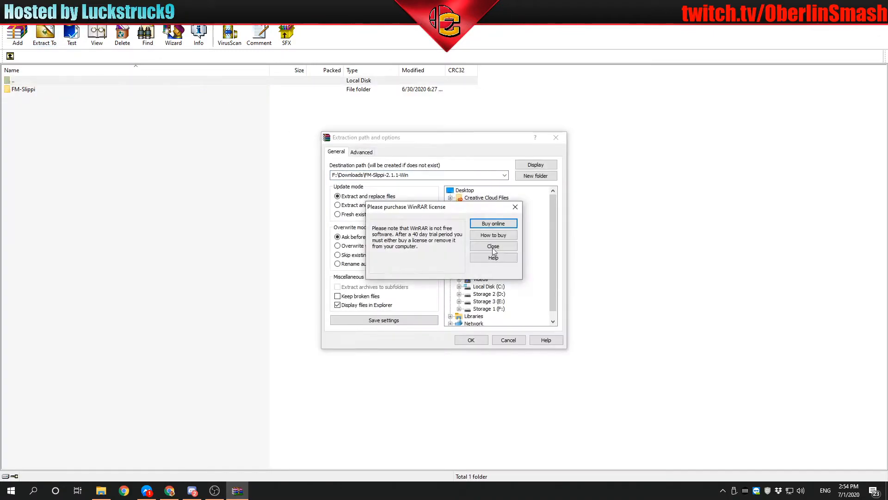
left_click(492, 245)
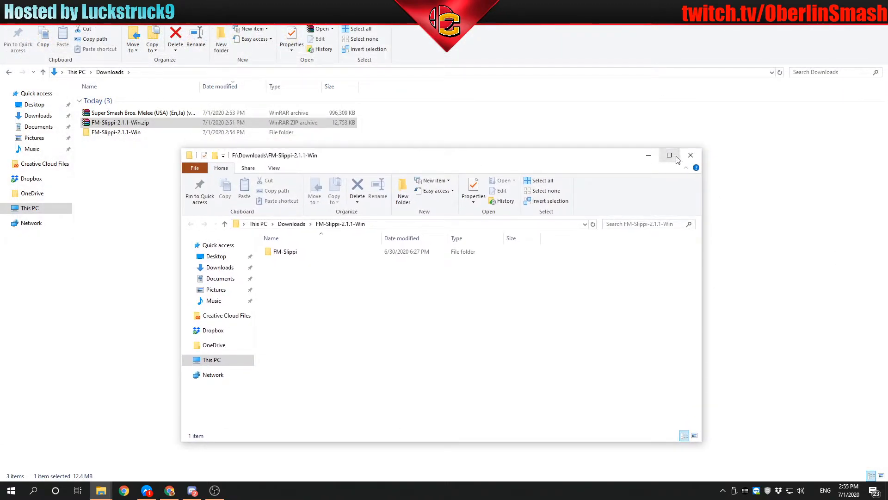
left_click(690, 154)
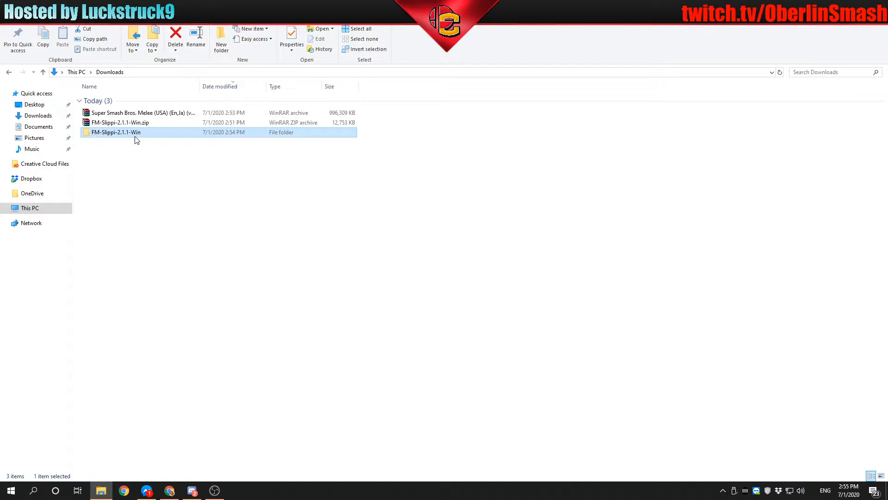
Start extracting the Super Smash Bros. Melee .7z archive into its own folder in Downloads
double_click(139, 112)
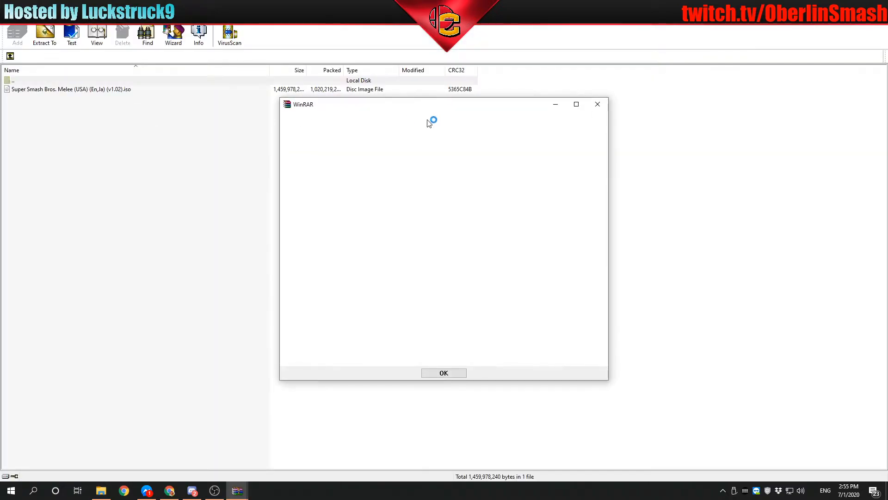
left_click(443, 373)
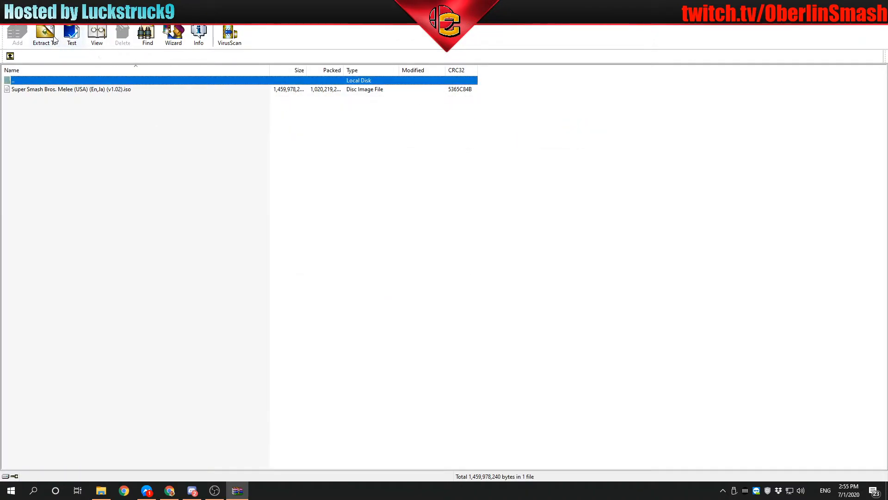
left_click(44, 34)
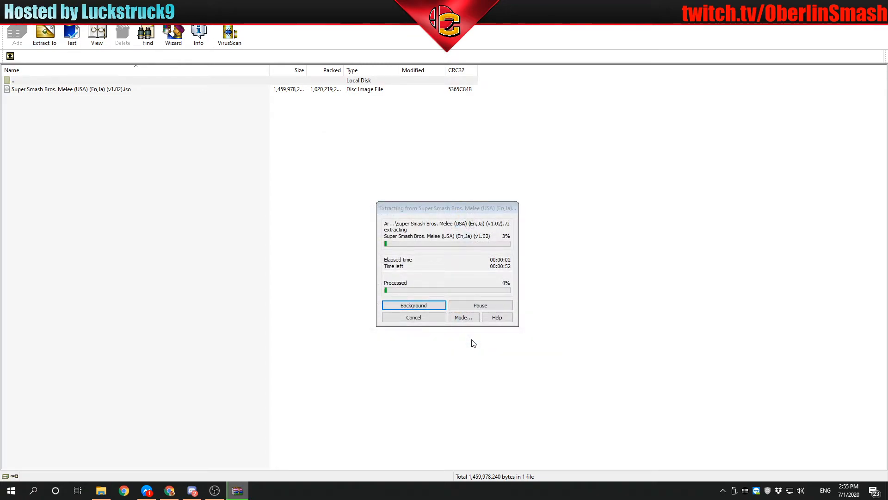
left_click(101, 490)
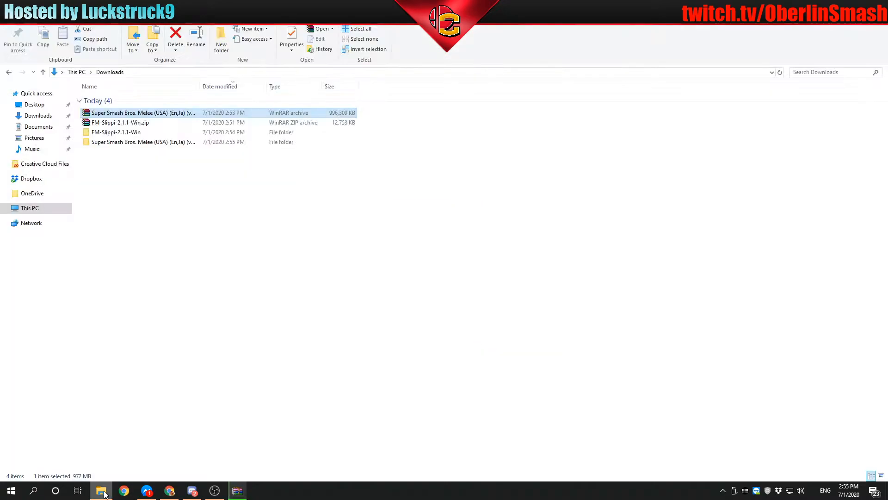
Launch Dolphin.exe from FM-Slippi-2.1.1-Win > FM-Slippi, getting past the SmartScreen warning
left_click(116, 132)
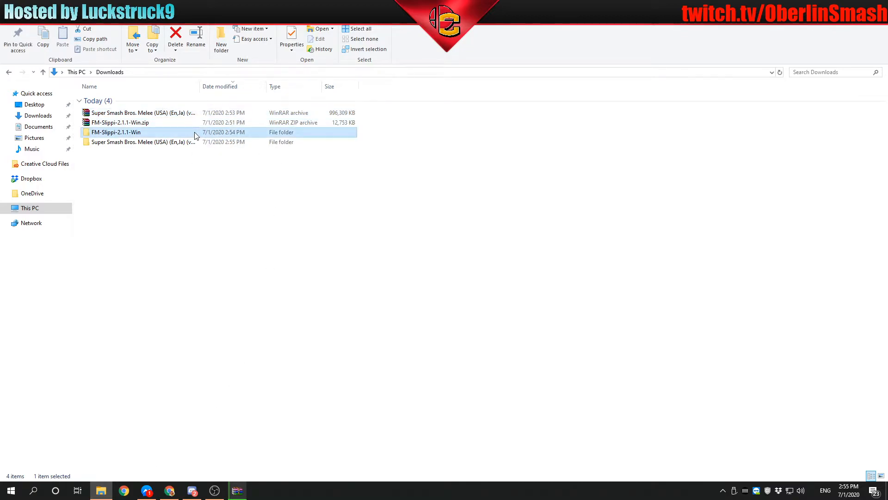
double_click(117, 132)
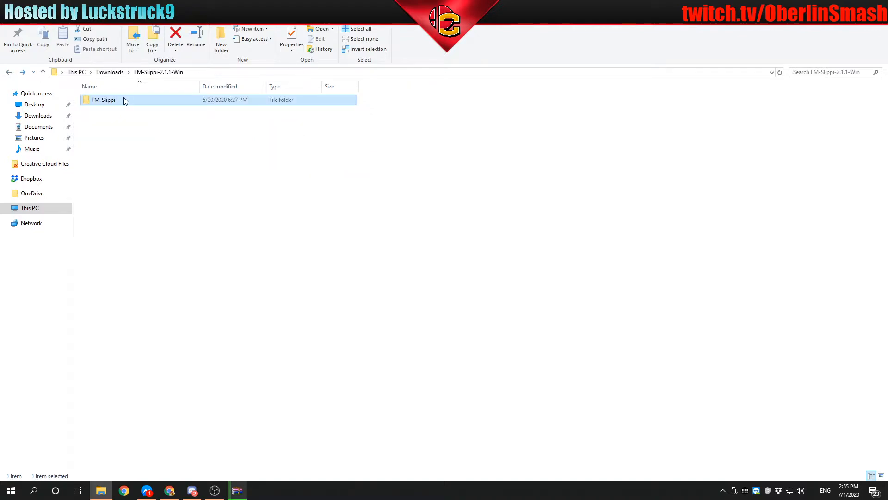
left_click_drag(104, 100, 181, 107)
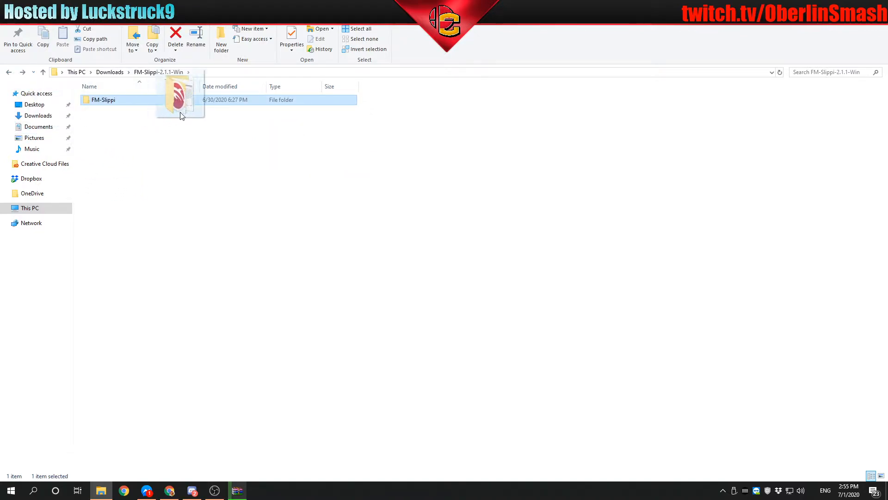
double_click(104, 100)
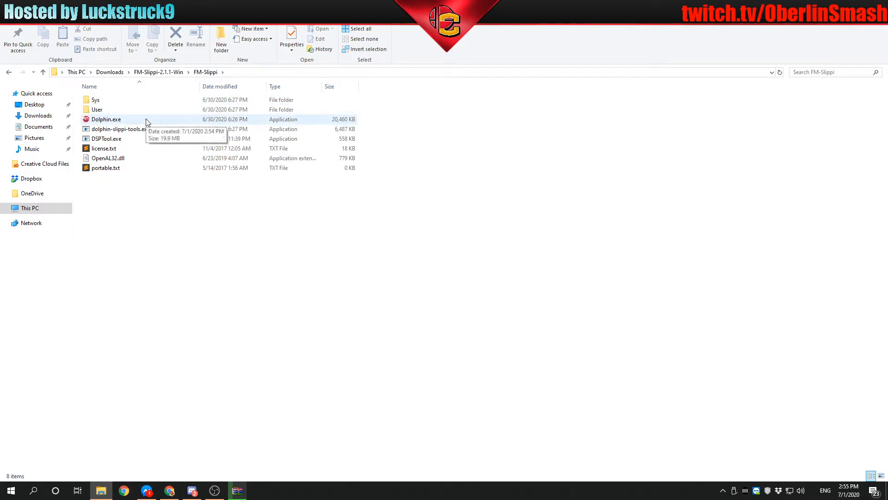
double_click(105, 120)
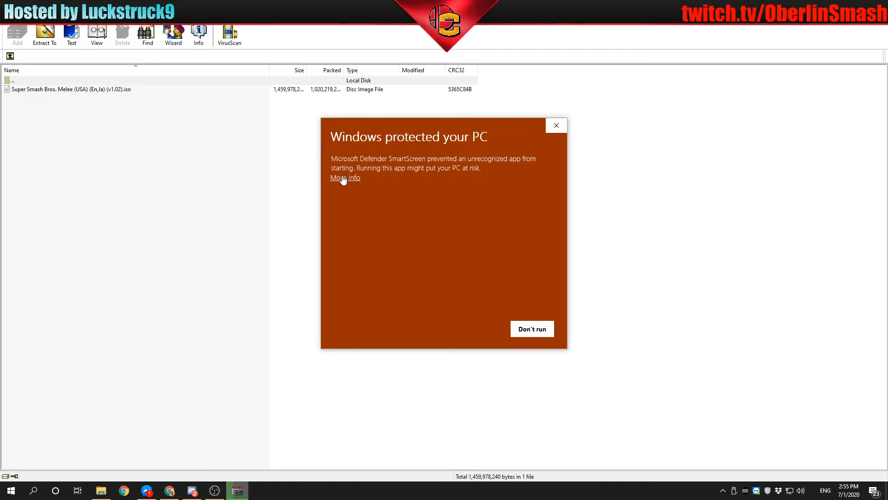
left_click(344, 178)
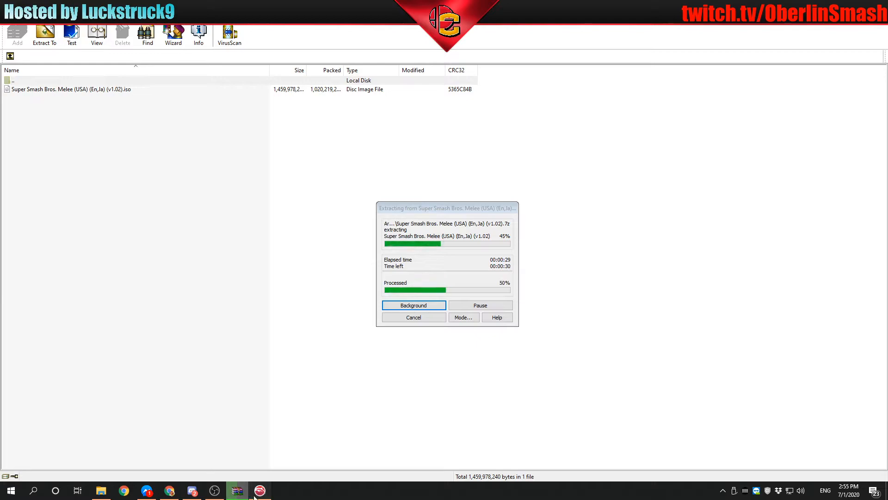
Set controller Port 1 to GameCube Adapter for Wii U in Slippi Dolphin's Controllers settings
left_click(260, 491)
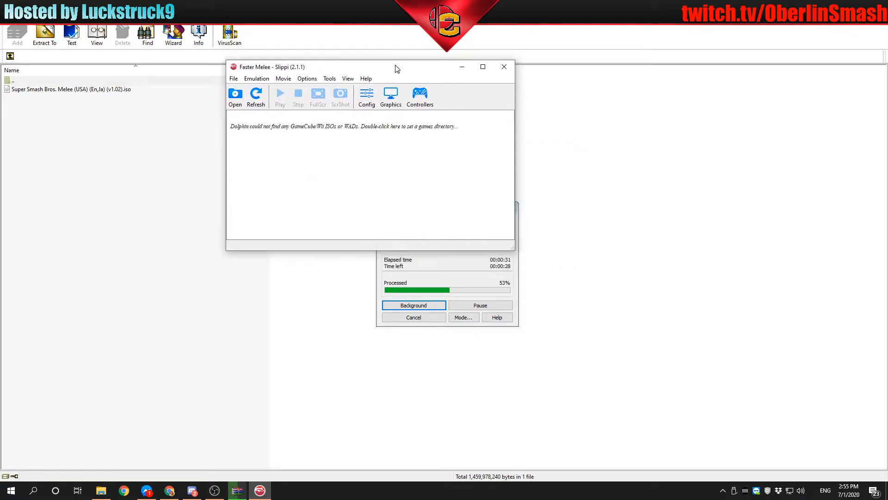
left_click(420, 96)
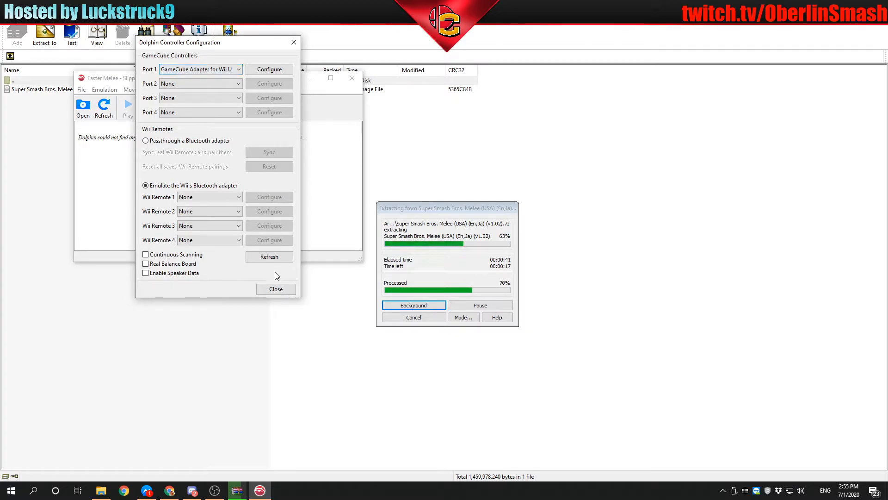
left_click(199, 83)
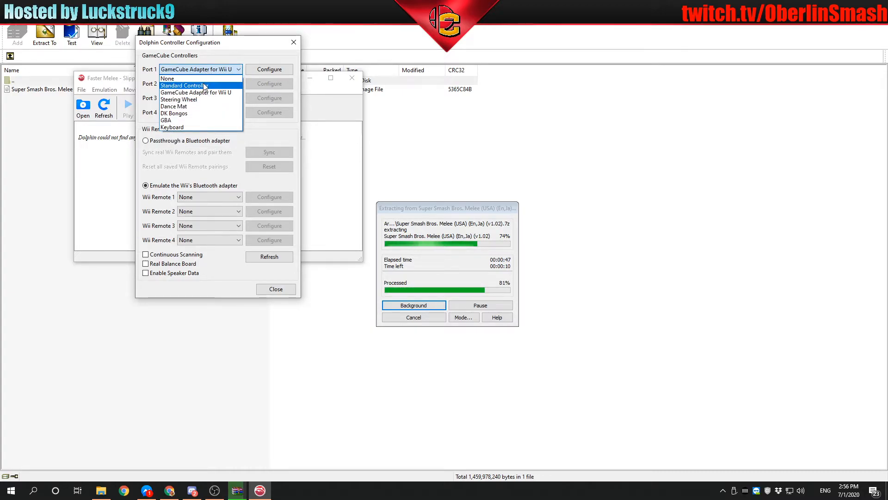
left_click(182, 85)
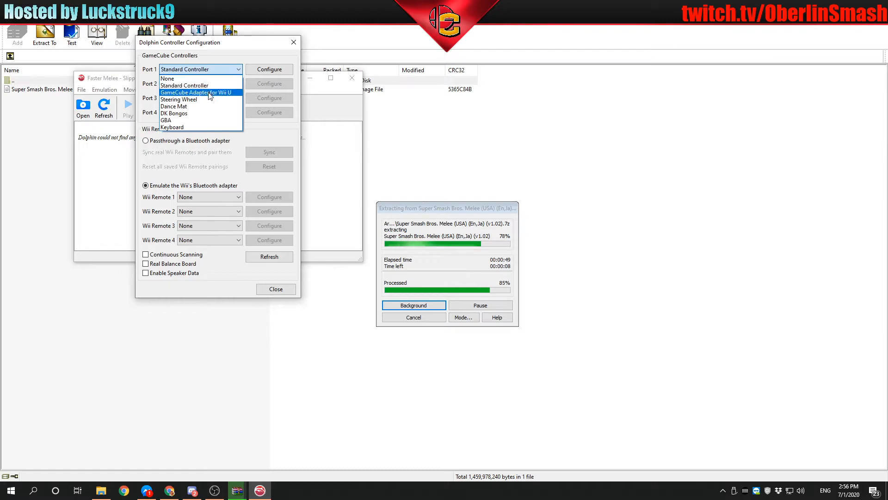
left_click(197, 92)
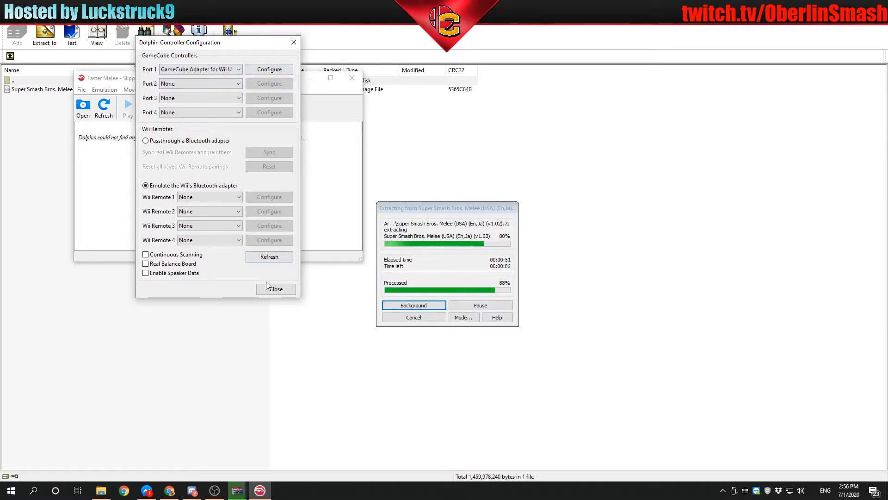
left_click(275, 289)
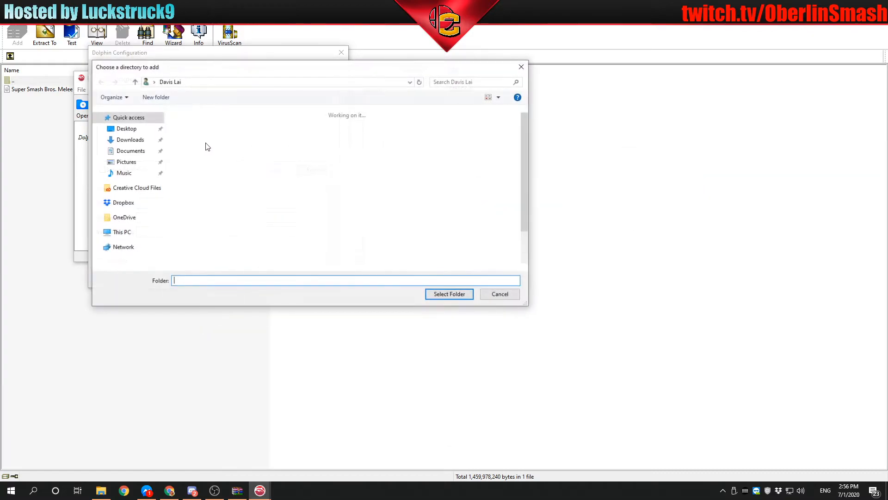
Add the Downloads folder Super Smash Bros. Melee (USA) (En,Ja) (v1.02) as an ISO directory
left_click(130, 140)
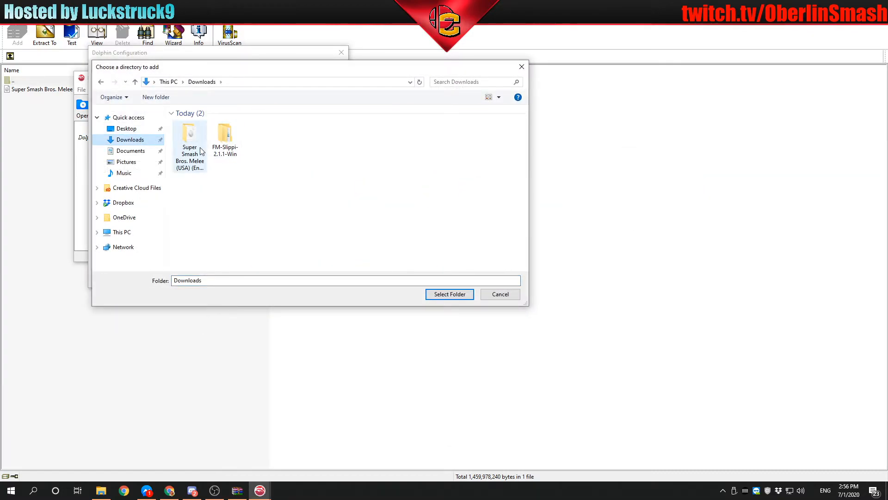
mouse_move(197, 160)
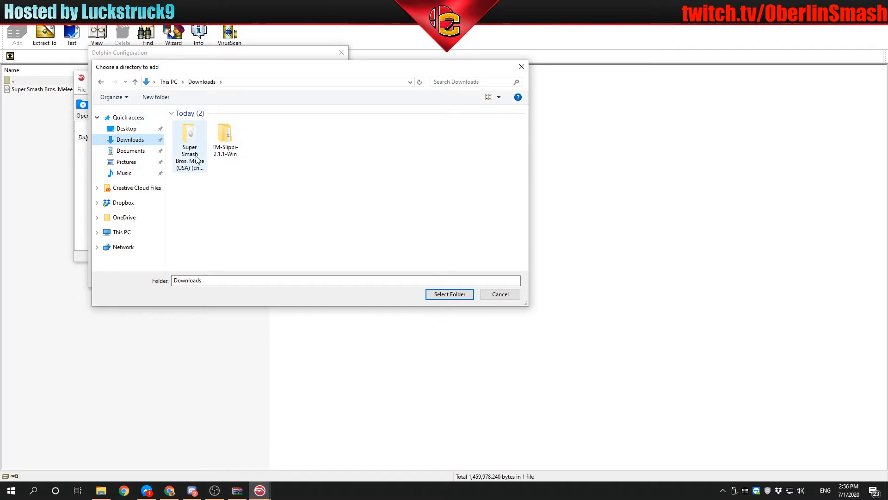
double_click(189, 133)
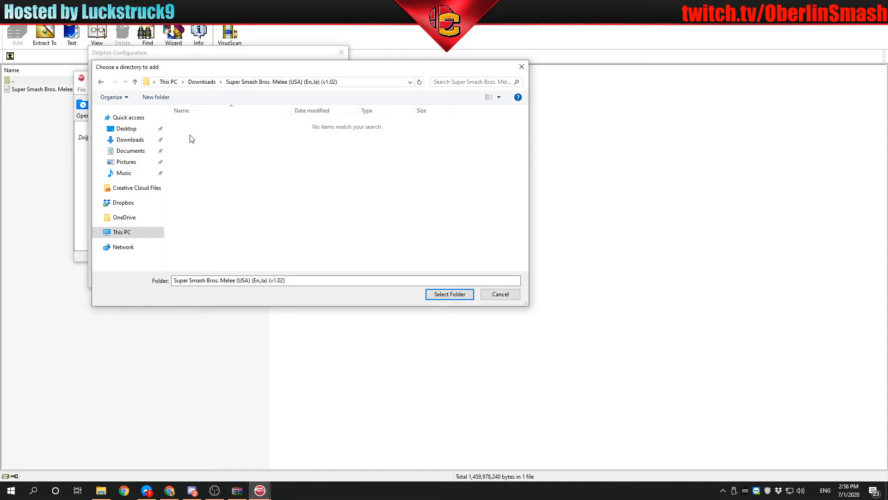
left_click(135, 82)
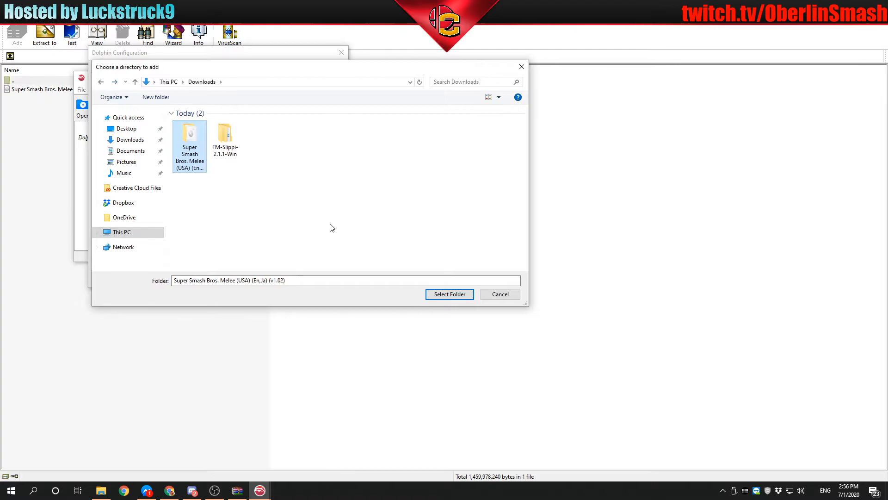
left_click(450, 293)
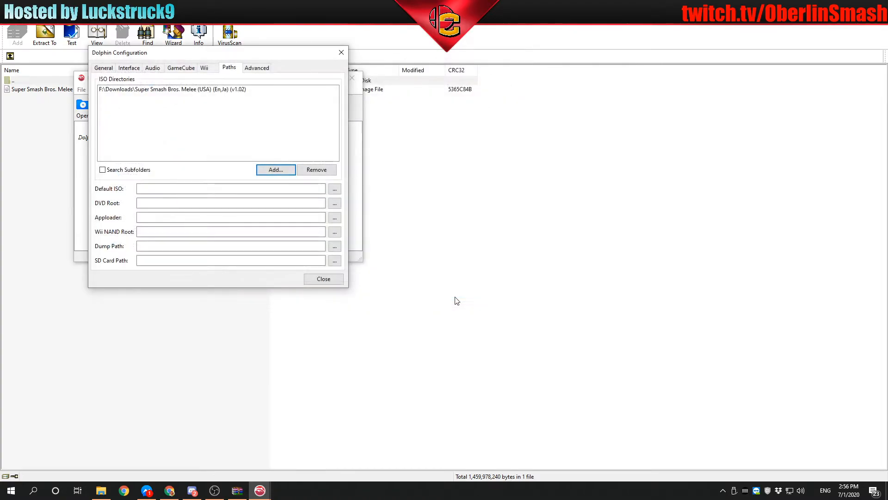
left_click(323, 278)
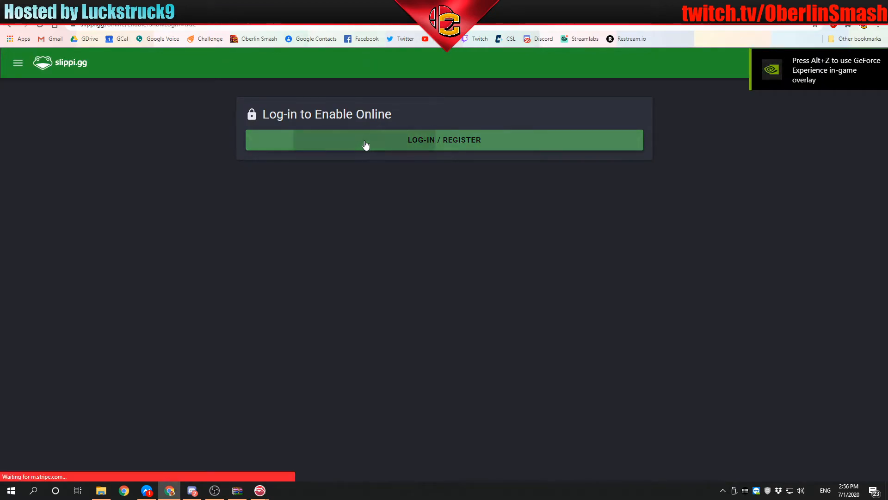
left_click(443, 139)
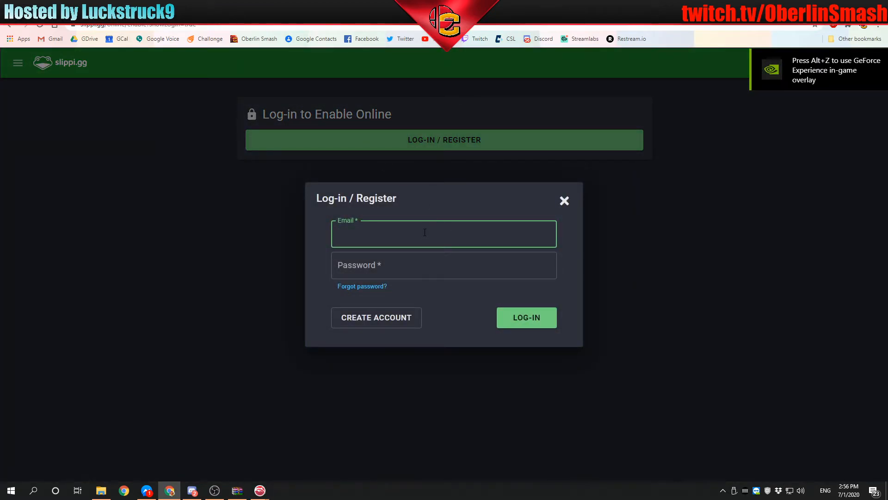
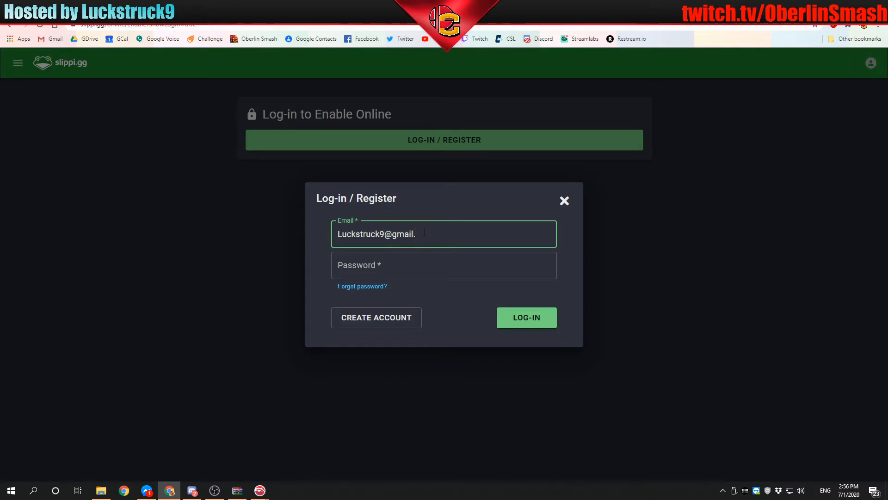
left_click(526, 318)
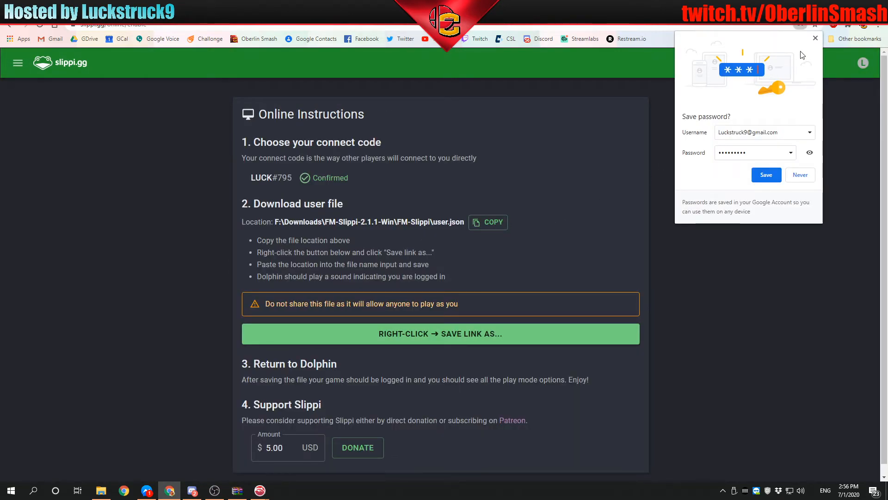
mouse_move(815, 38)
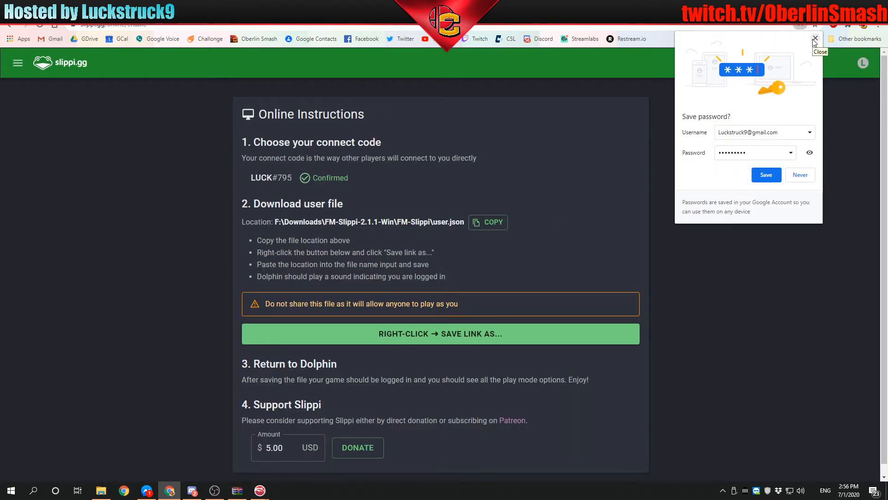
mouse_move(766, 175)
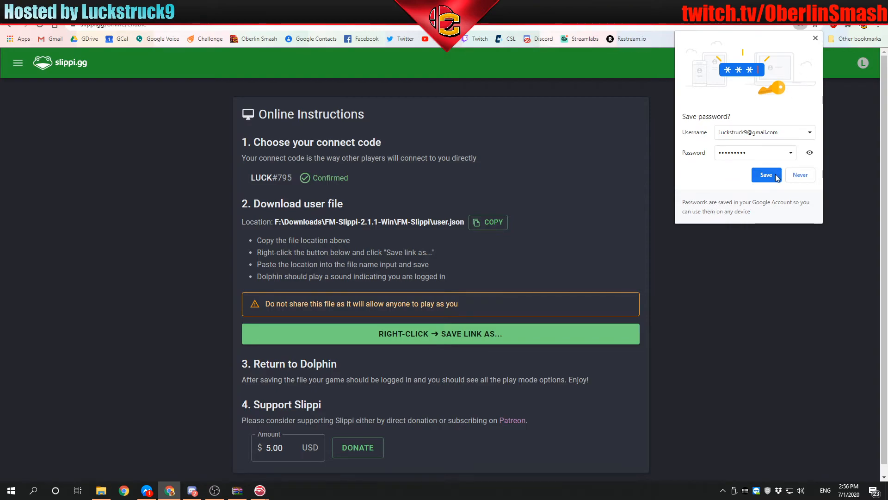
left_click(765, 175)
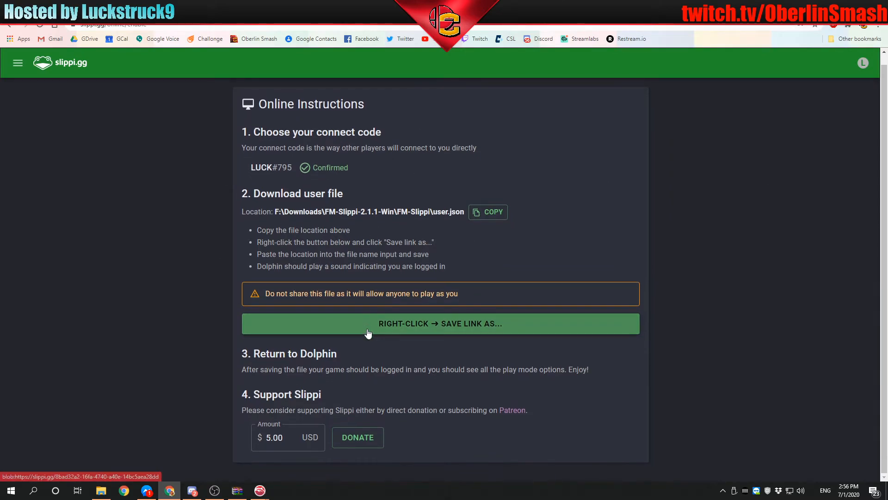
Download the user.json login file from the Online Instructions page
left_click(439, 322)
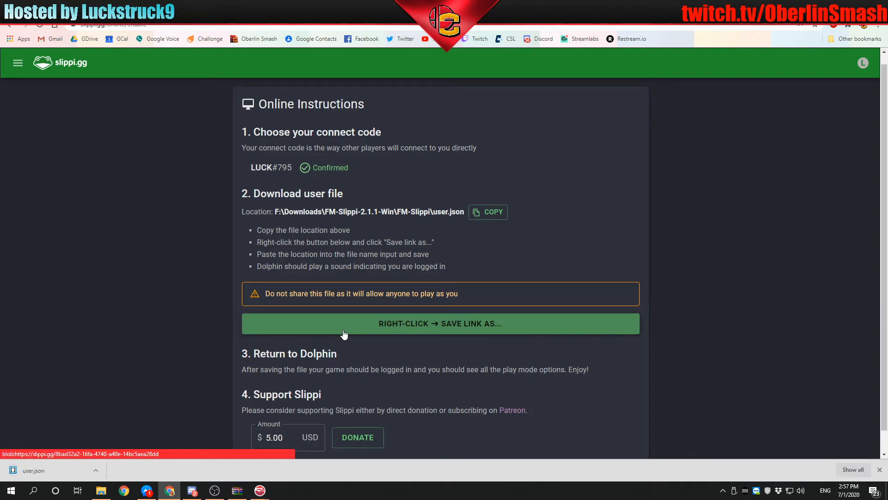
mouse_move(45, 477)
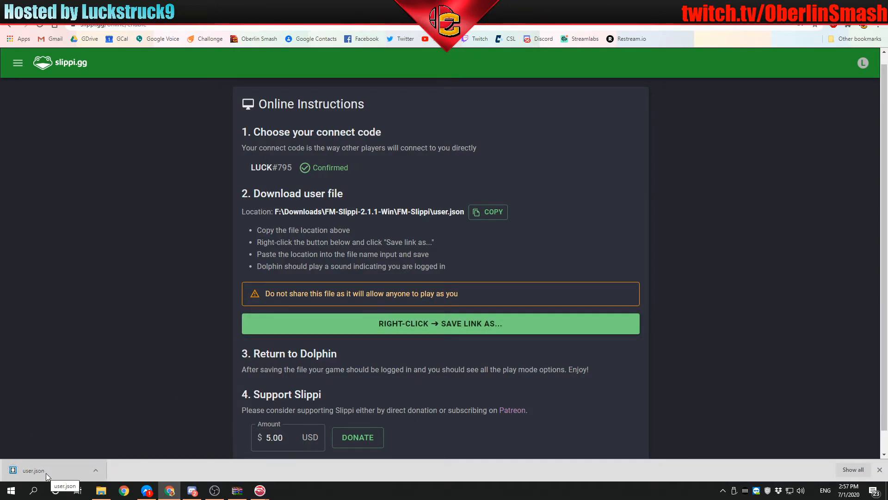
scroll("down", 3)
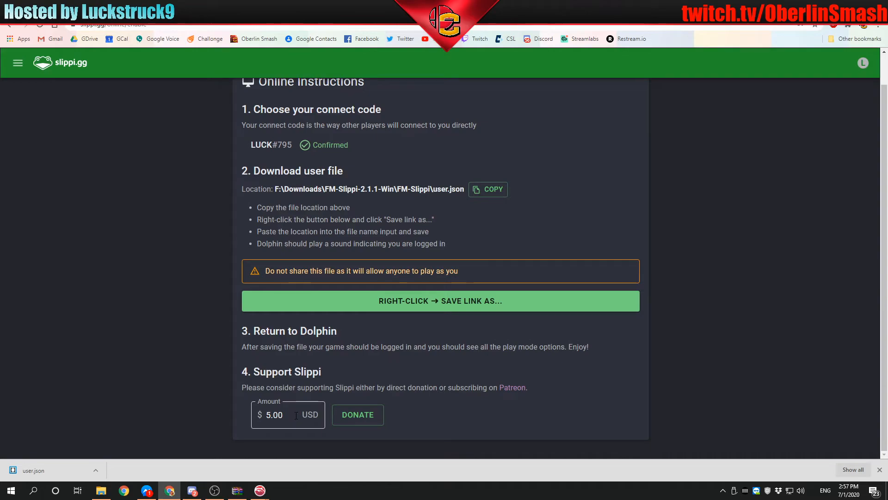
scroll("up", 3)
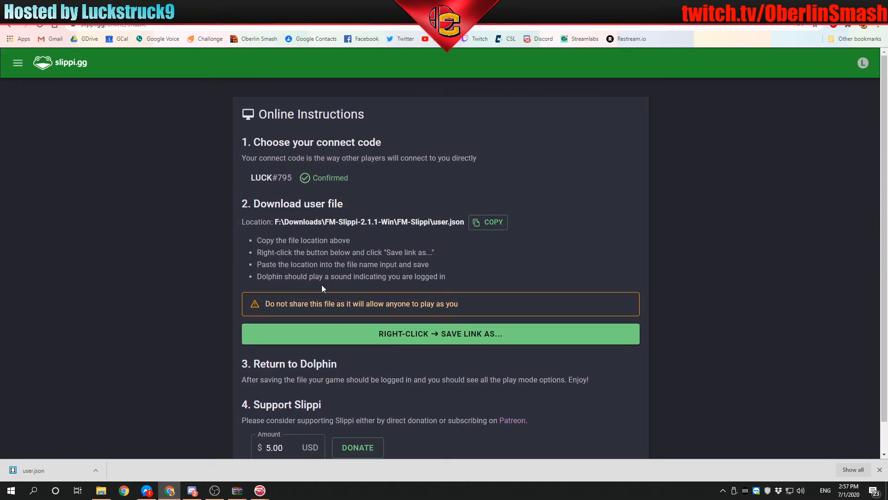
scroll("down", 3)
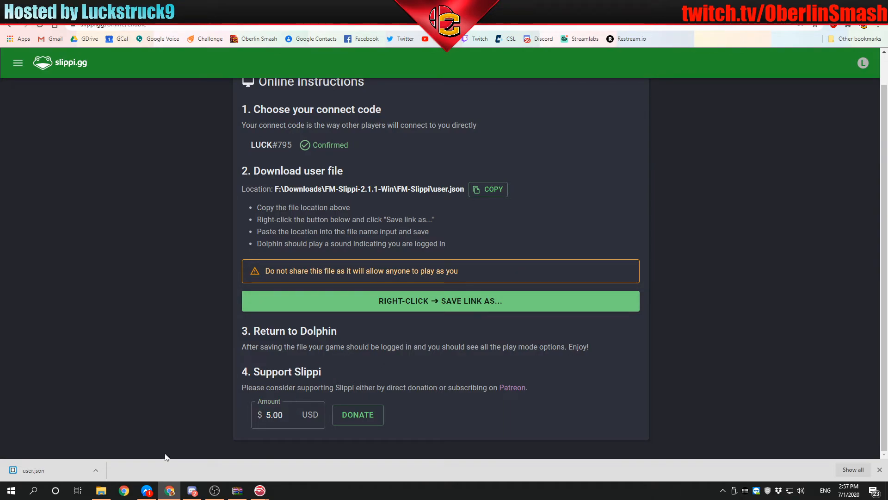
Browse Downloads into FM-Slippi-2.1.1-Win > FM-Slippi where Dolphin.exe sits
left_click(101, 490)
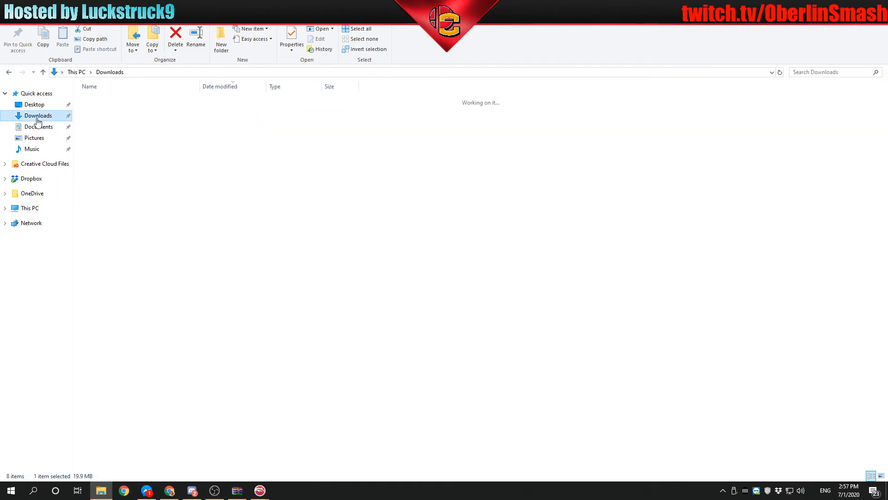
left_click(38, 116)
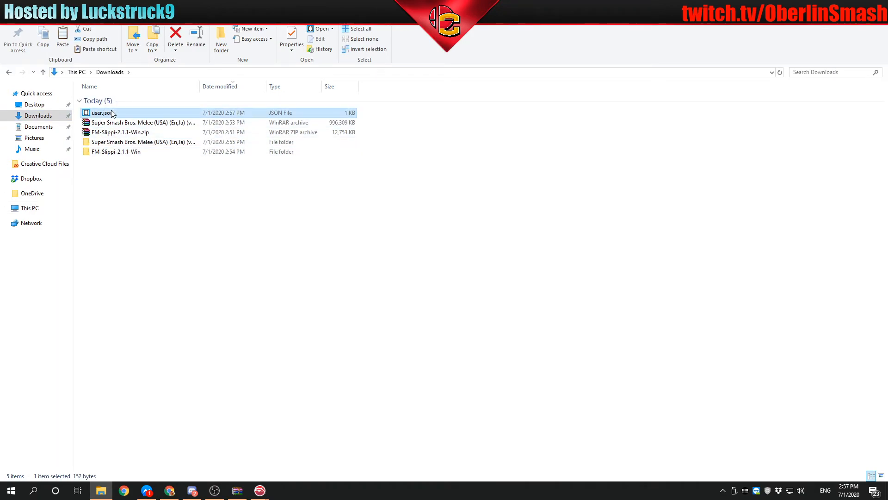
double_click(117, 151)
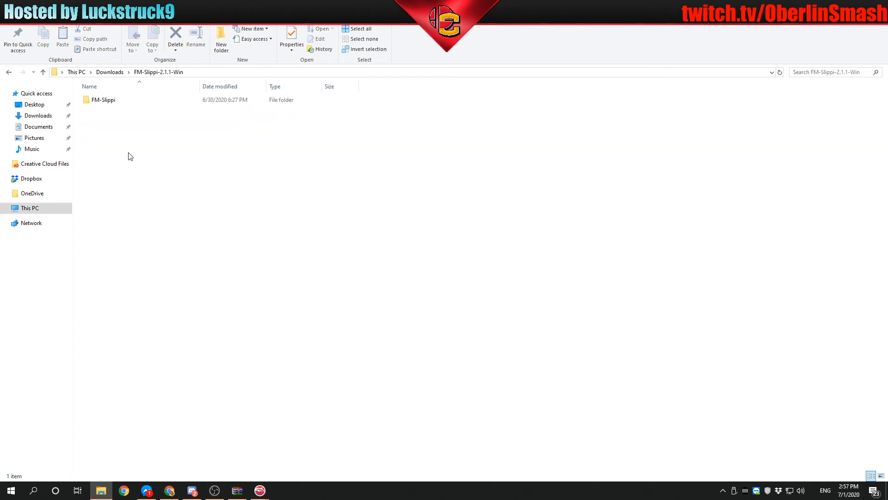
double_click(103, 100)
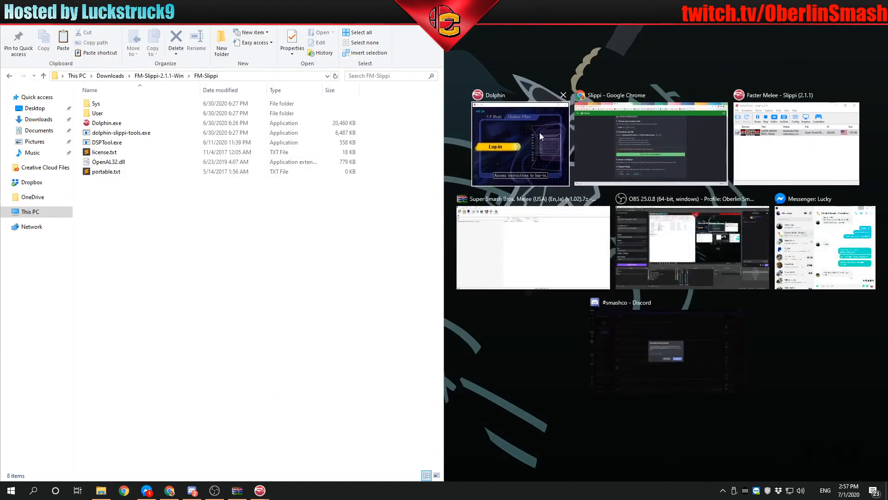
Enter Unranked Mode in Slippi Dolphin, reaching Melee's character select logged in as Luckstruck9
left_click(519, 142)
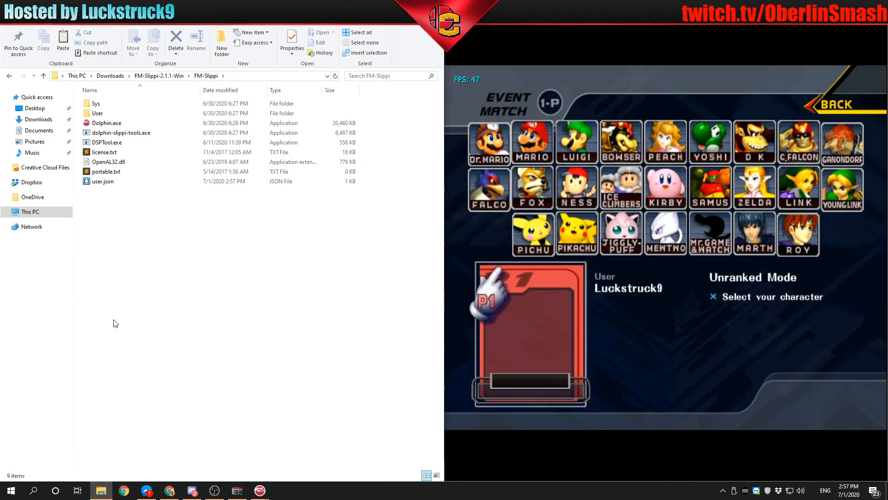
left_click(577, 186)
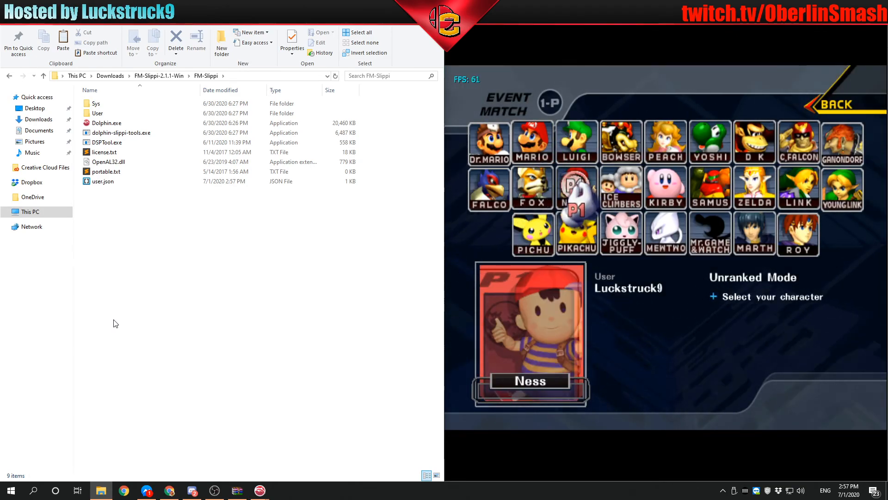